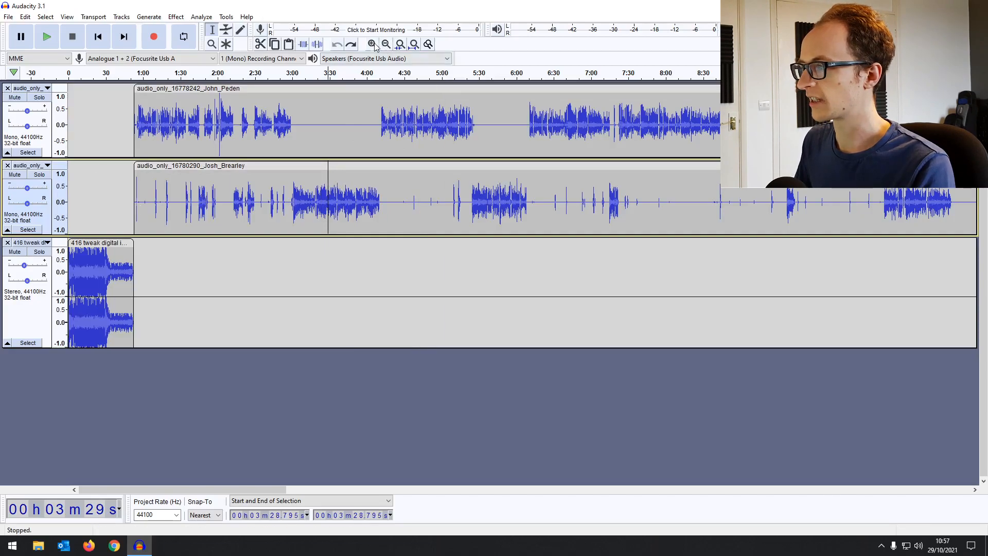
{"action": "left_click", "coordinate": [373, 43]}
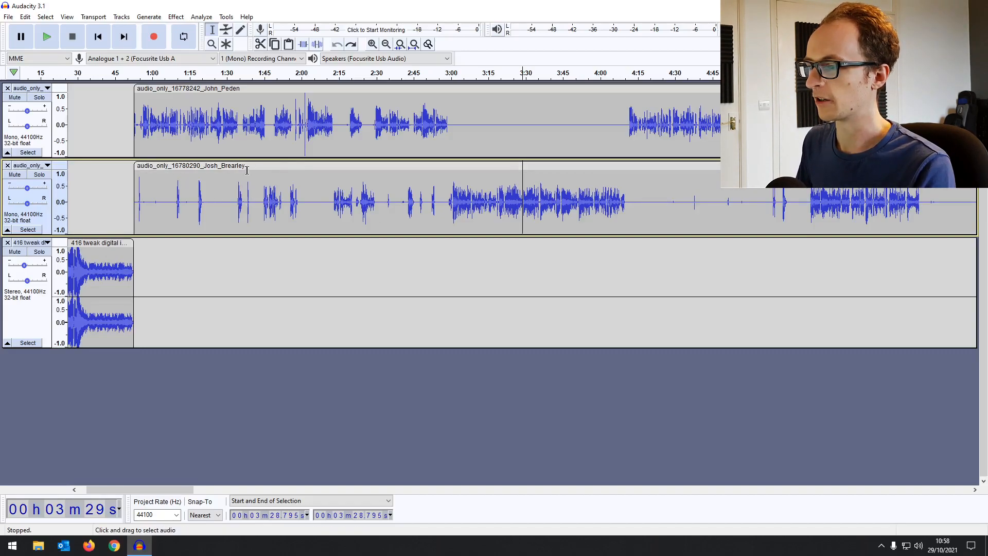
{"action": "left_click", "coordinate": [208, 191]}
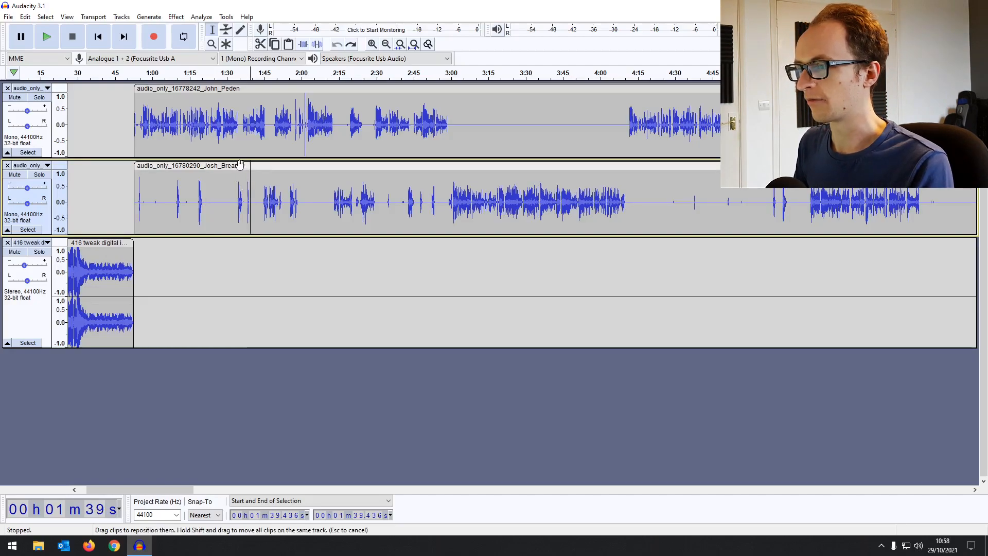
{"action": "left_click", "coordinate": [211, 30]}
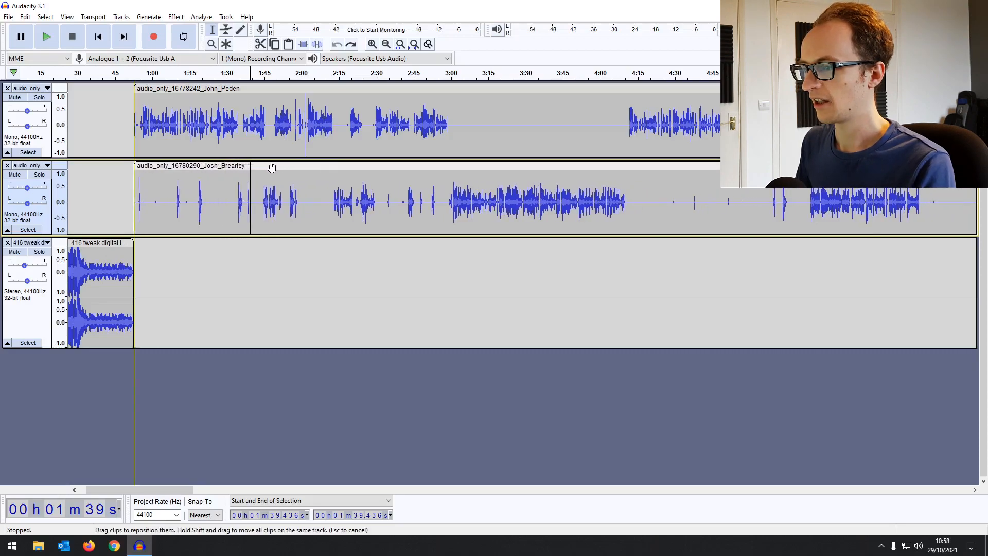
{"action": "mouse_move", "coordinate": [257, 165]}
{"action": "type", "text": "asasdasd"}
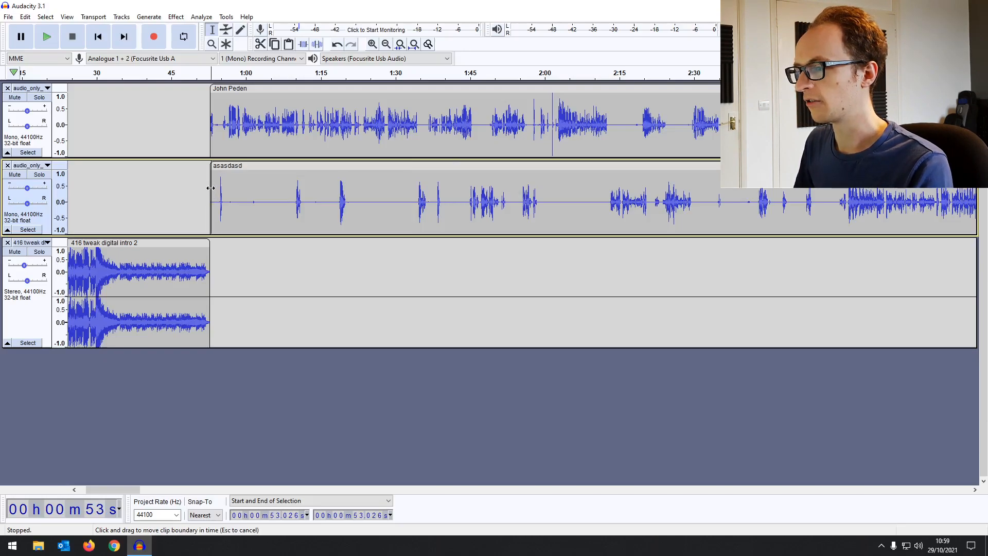
Drag the asasdasd clip's left edge rightwards so it starts at about 1:28
{"action": "left_click_drag", "start_coordinate": [210, 189], "coordinate": [308, 189]}
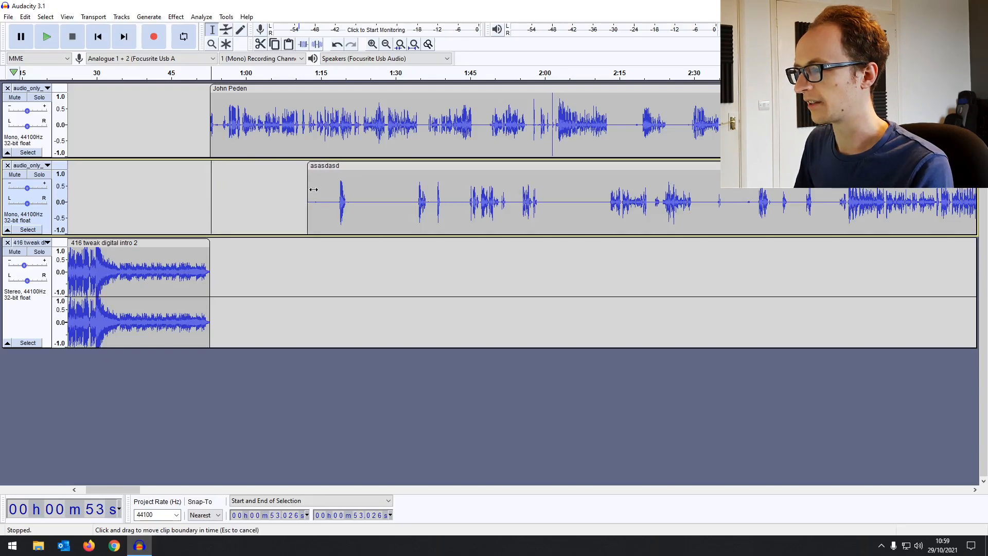
{"action": "left_click_drag", "start_coordinate": [313, 190], "coordinate": [391, 189]}
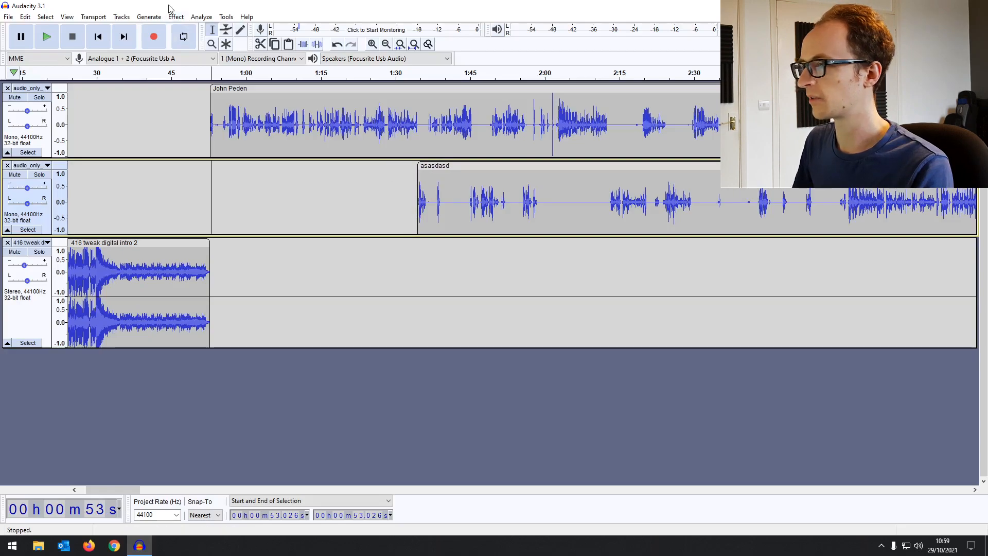
{"action": "mouse_move", "coordinate": [418, 182]}
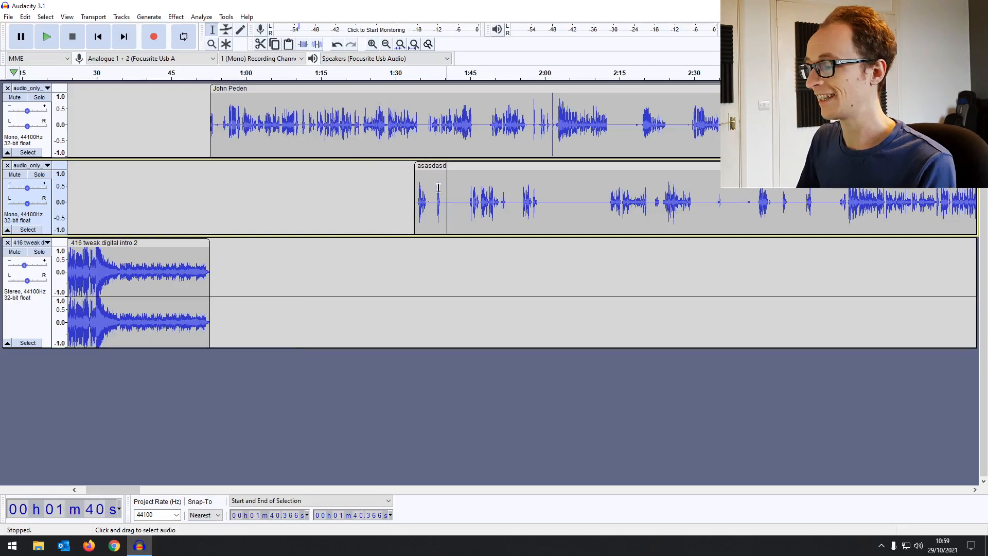
{"action": "left_click", "coordinate": [20, 16]}
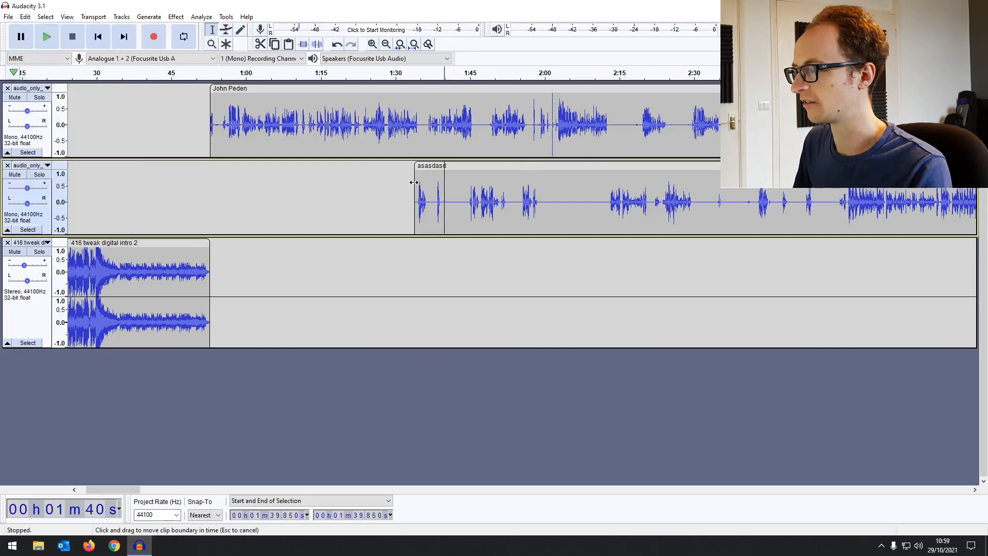
Pull the clip edge back to reveal the hidden audio, then re-trim the start to 1:28
{"action": "left_click_drag", "start_coordinate": [414, 183], "coordinate": [313, 183]}
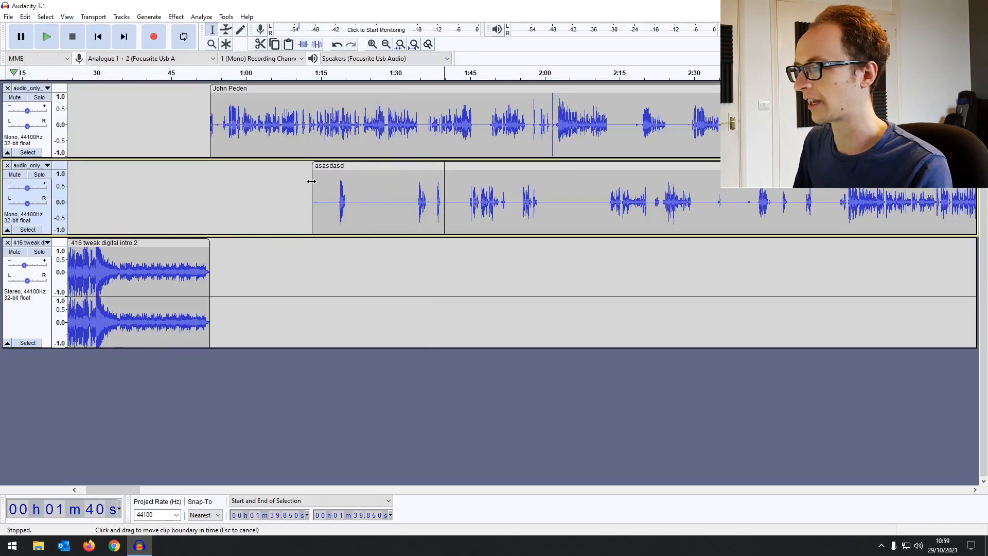
{"action": "left_click_drag", "start_coordinate": [312, 183], "coordinate": [228, 187]}
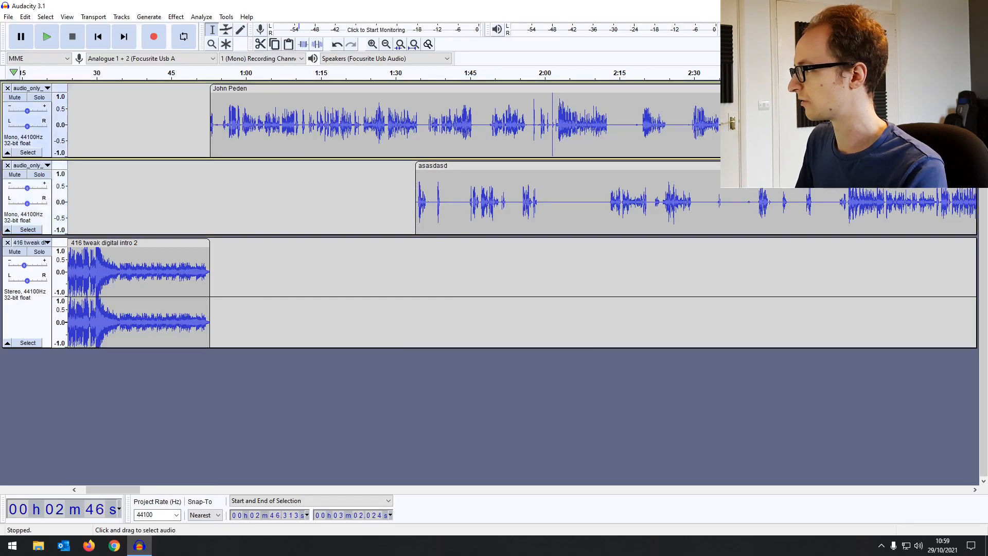
{"action": "left_click", "coordinate": [418, 198]}
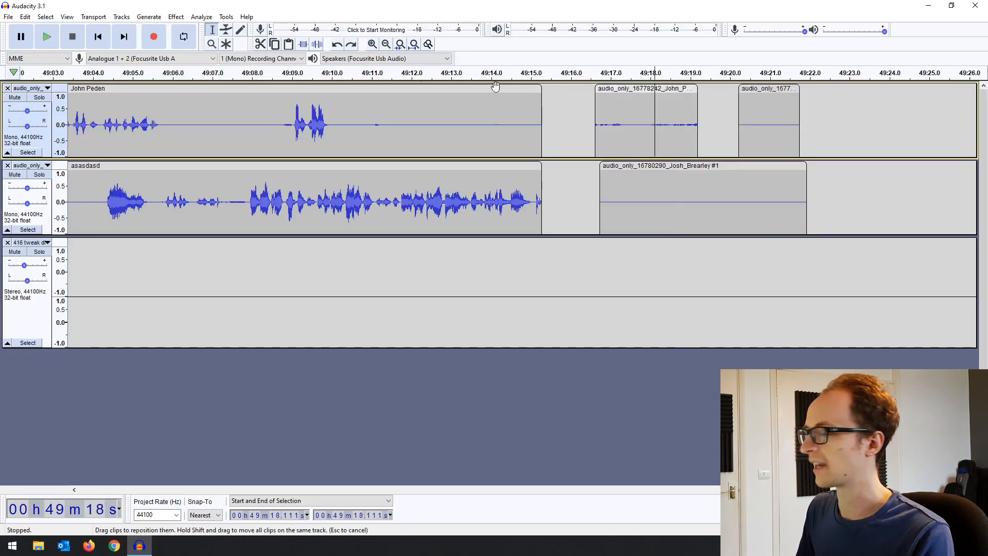
Bring up Edit > Preferences at the Tracks Behaviors page
{"action": "left_click", "coordinate": [9, 17]}
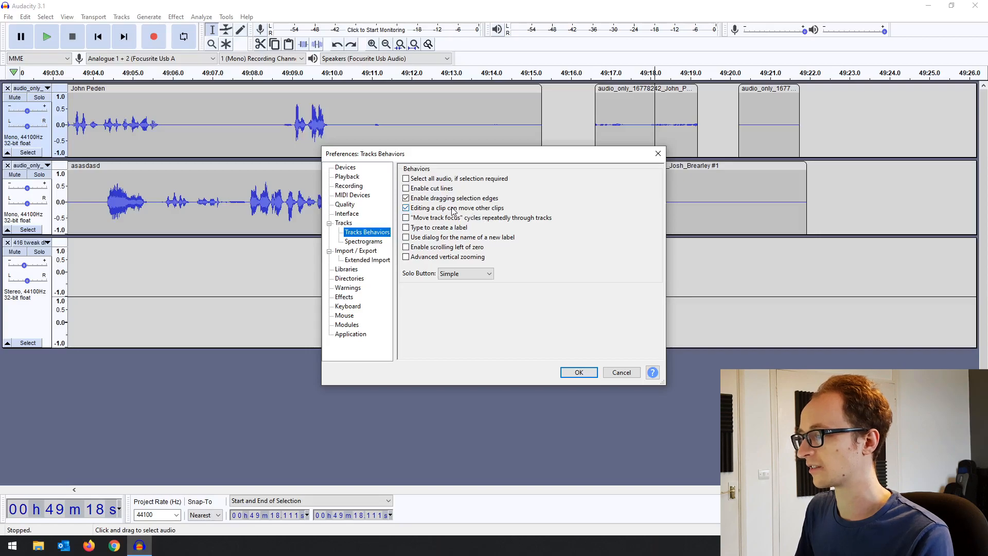
Untick 'Editing a clip can move other clips', glance at the Tracks page, and confirm with OK
{"action": "left_click", "coordinate": [406, 208]}
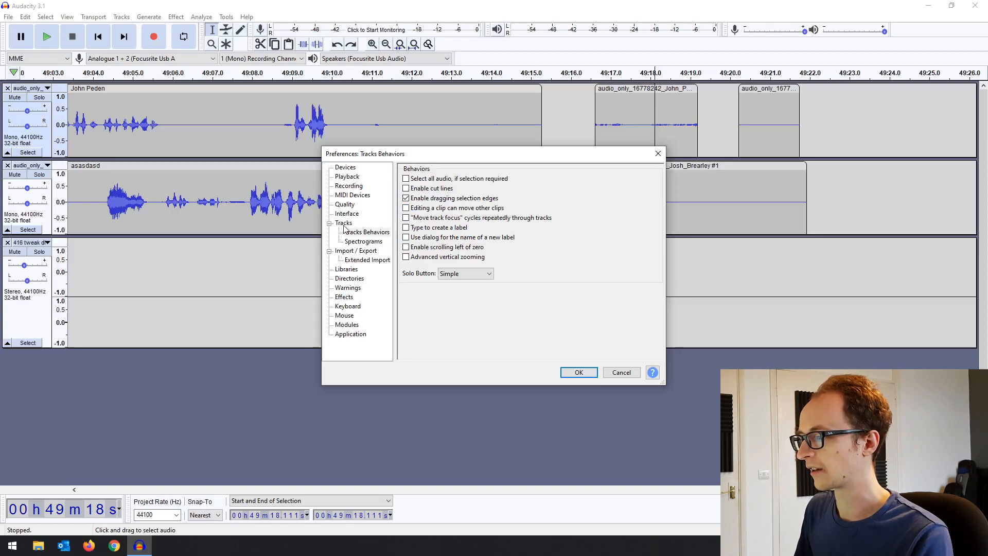
{"action": "left_click", "coordinate": [344, 222]}
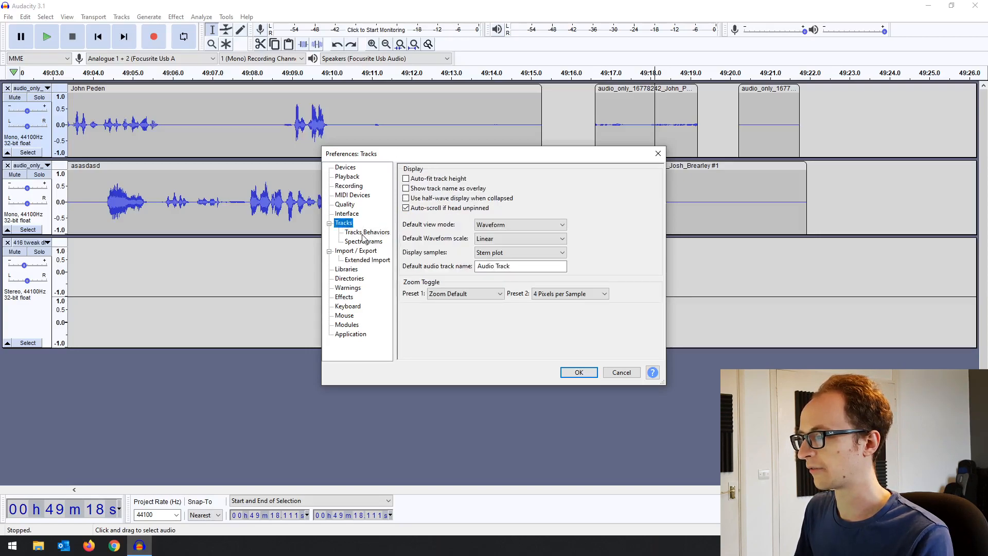
{"action": "left_click", "coordinate": [365, 232]}
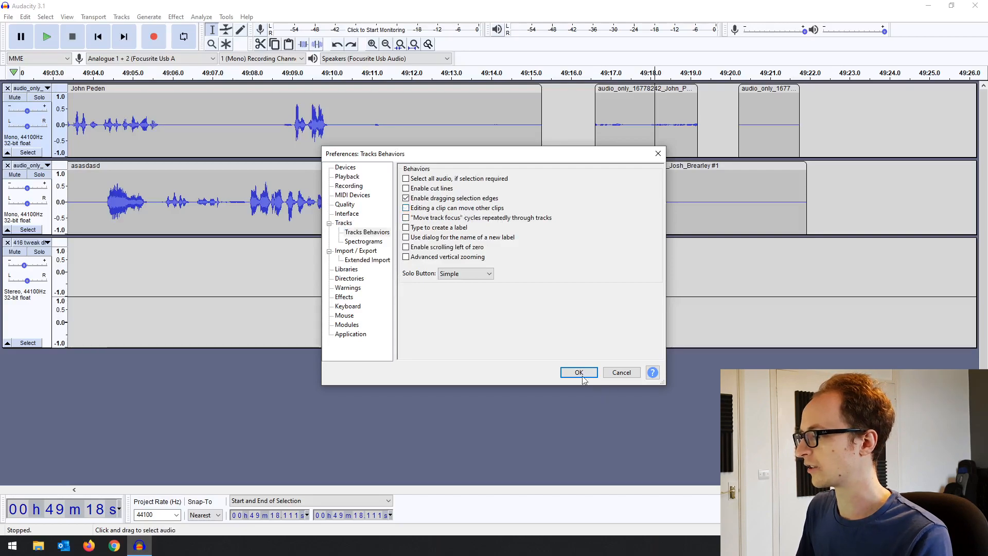
{"action": "left_click", "coordinate": [578, 372]}
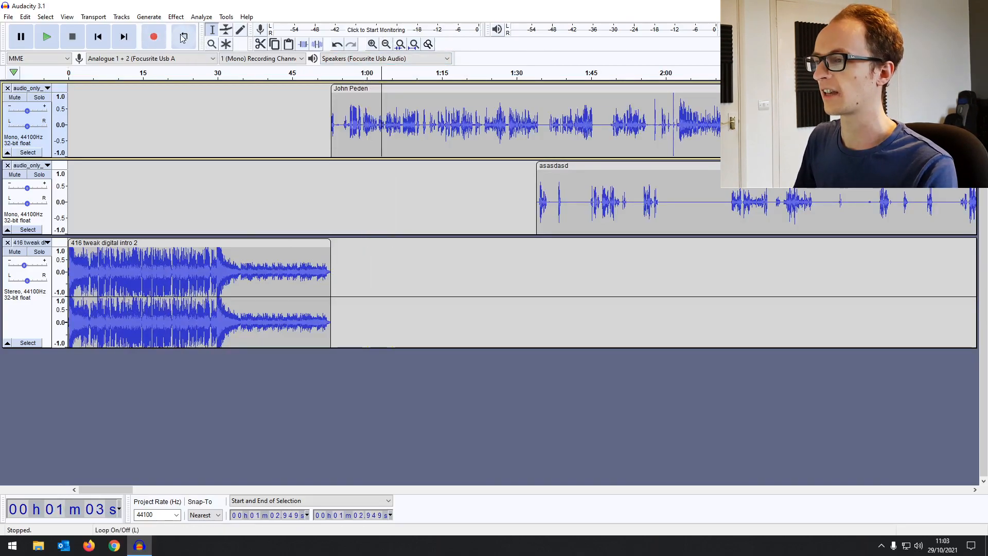
{"action": "left_click", "coordinate": [183, 37]}
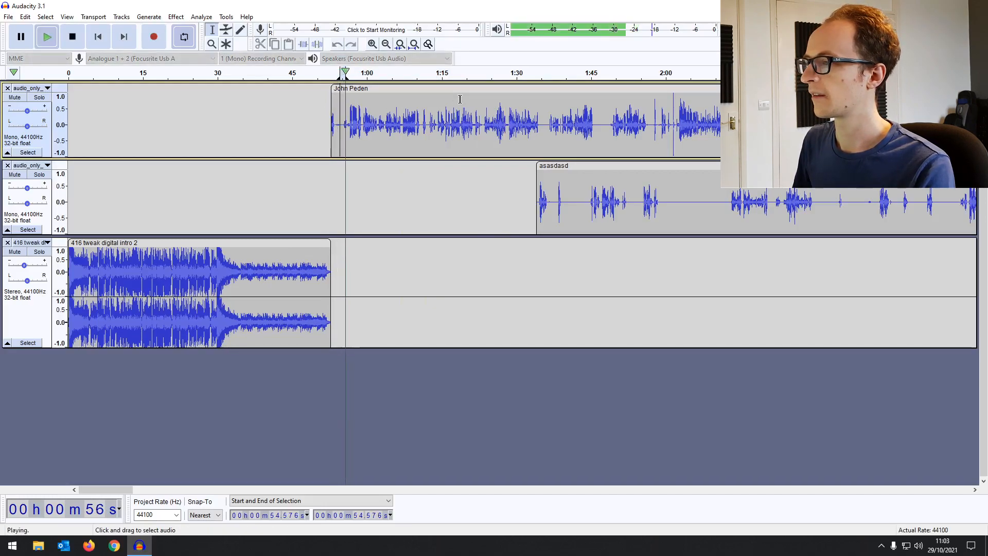
{"action": "left_click", "coordinate": [72, 37]}
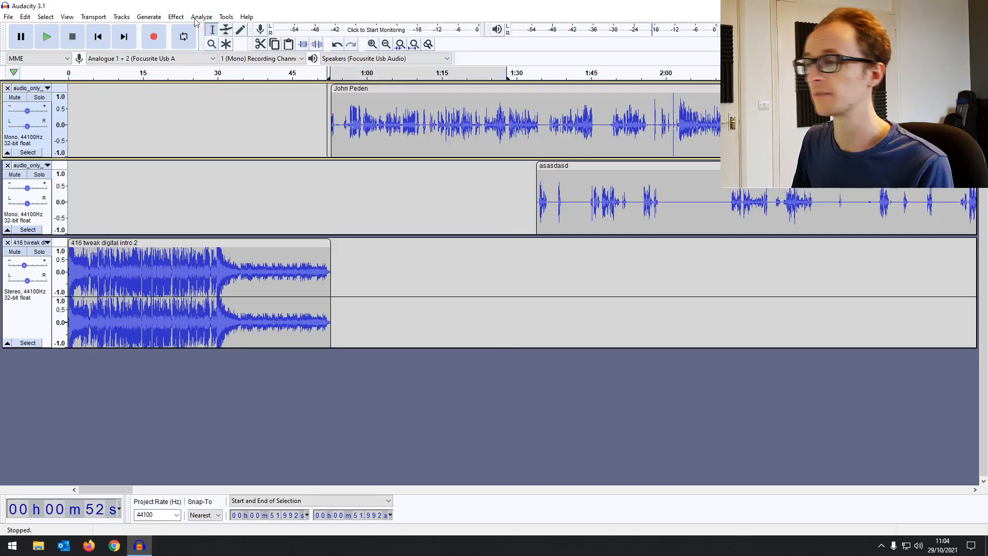
Browse the Tools menu, then the Help menu towards Check for Updates
{"action": "left_click", "coordinate": [225, 17]}
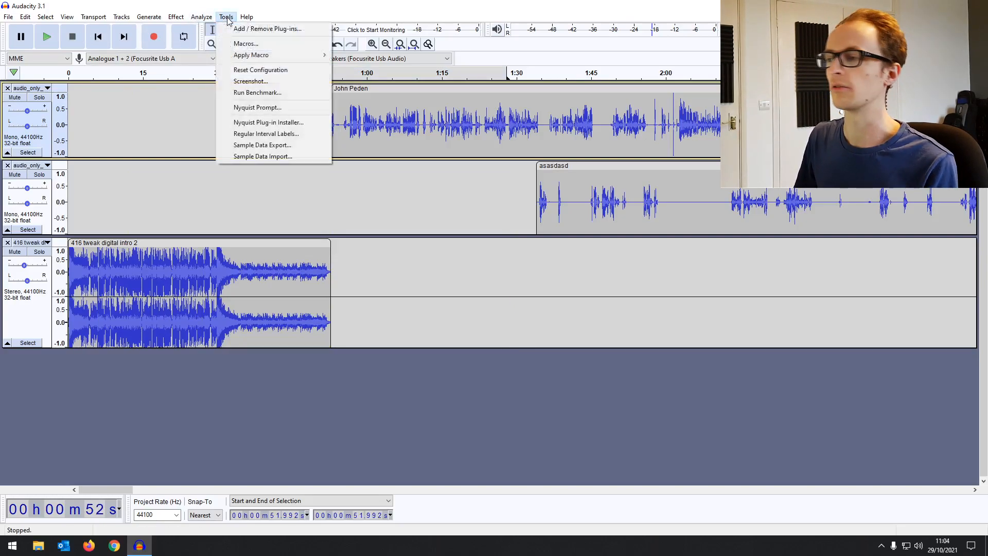
{"action": "left_click", "coordinate": [247, 17]}
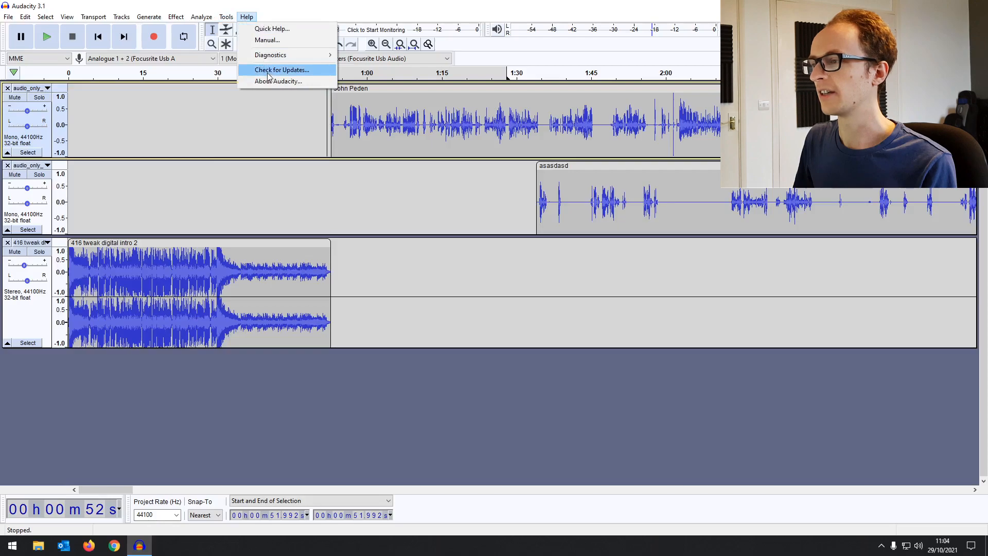